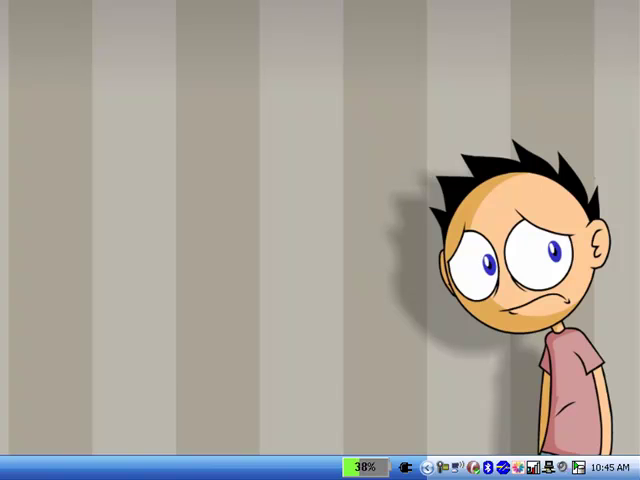
pyautogui.moveTo(416, 284)
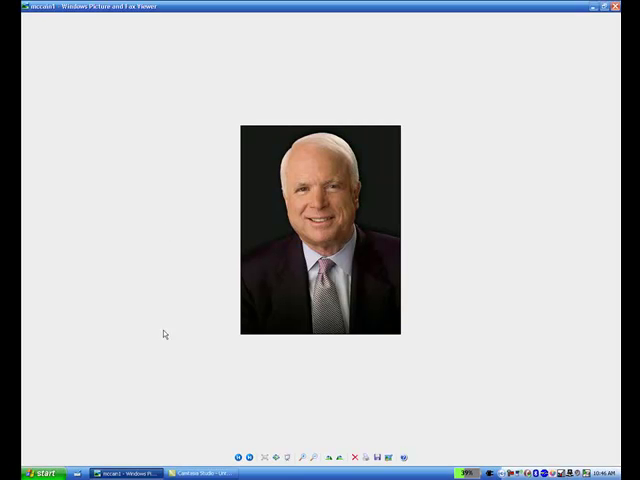
pyautogui.moveTo(148, 154)
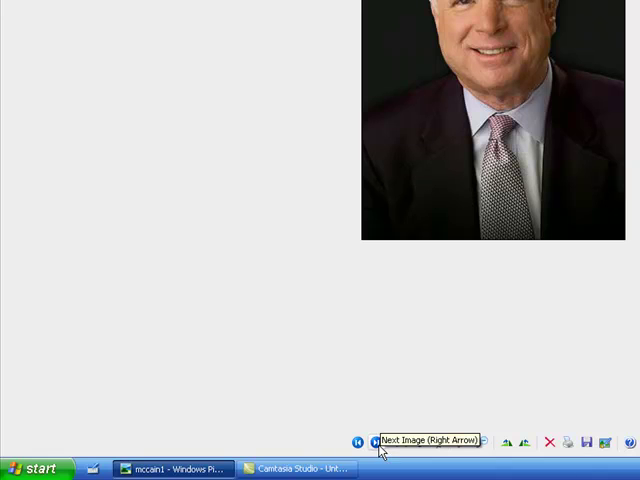
# Step: Step through the folder's pictures to reach the grey-haired man's portrait
pyautogui.click(376, 440)
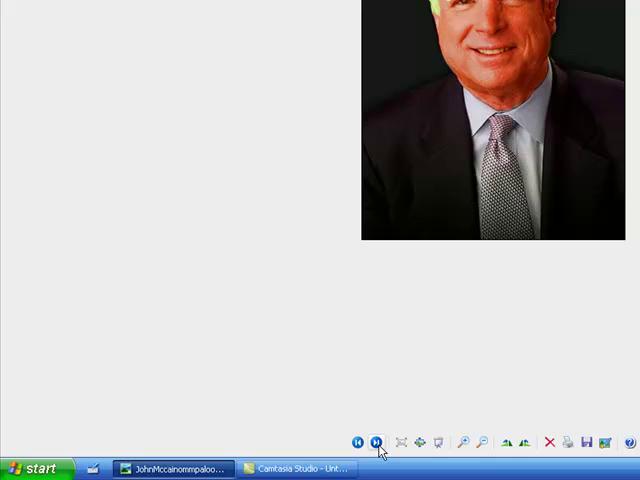
pyautogui.click(376, 440)
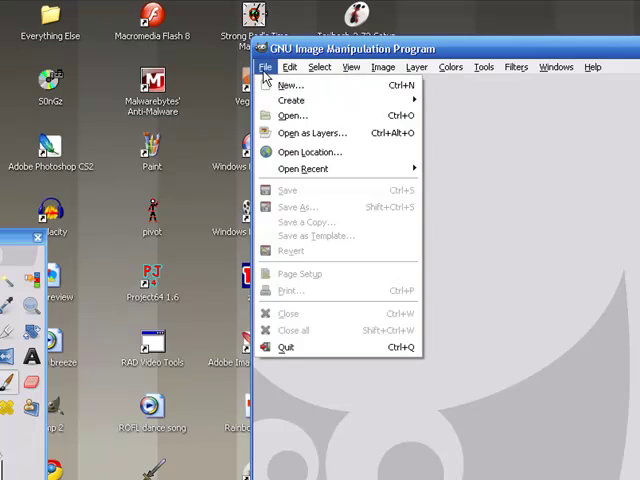
# Step: Start opening an image and preview bubby.jpg, Carlos.JPG and Calvcade.jpg in My Pictures
pyautogui.click(292, 116)
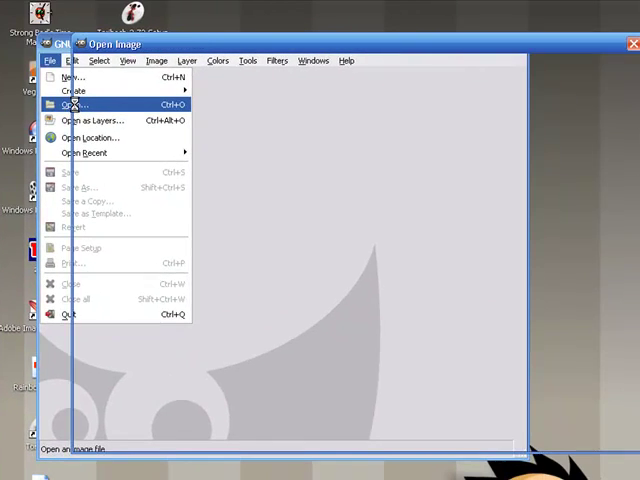
pyautogui.click(72, 104)
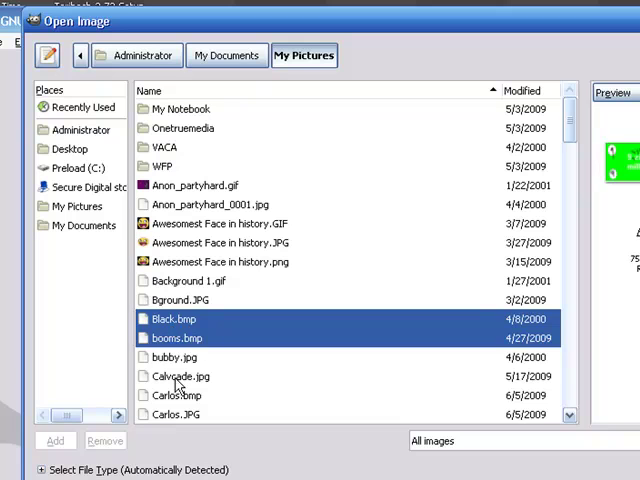
pyautogui.click(174, 356)
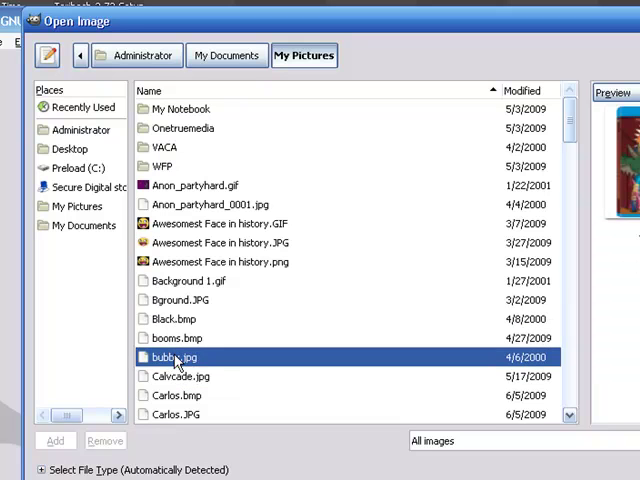
pyautogui.click(176, 412)
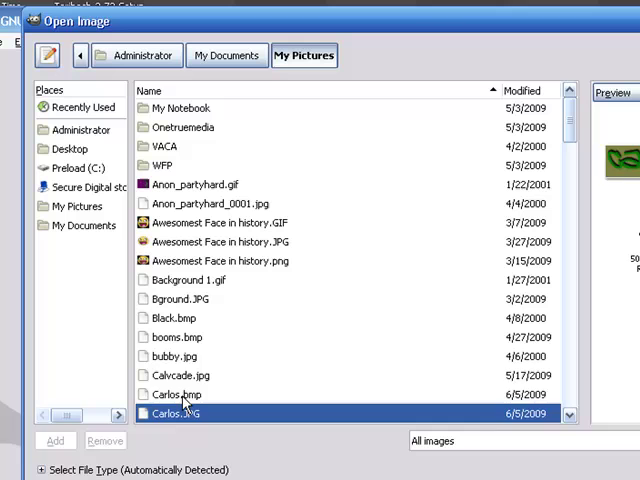
pyautogui.click(180, 376)
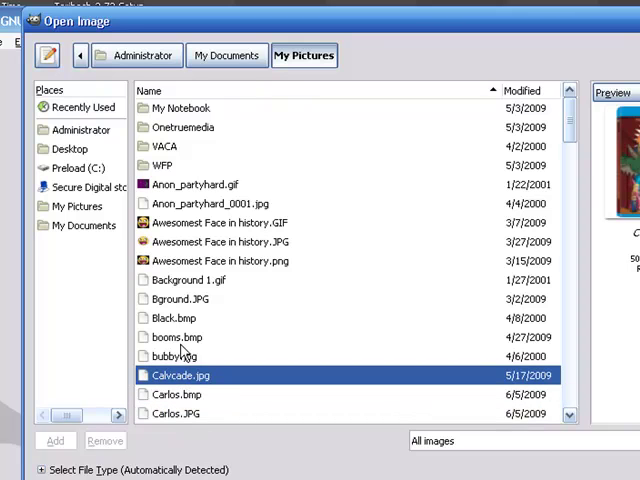
pyautogui.click(172, 356)
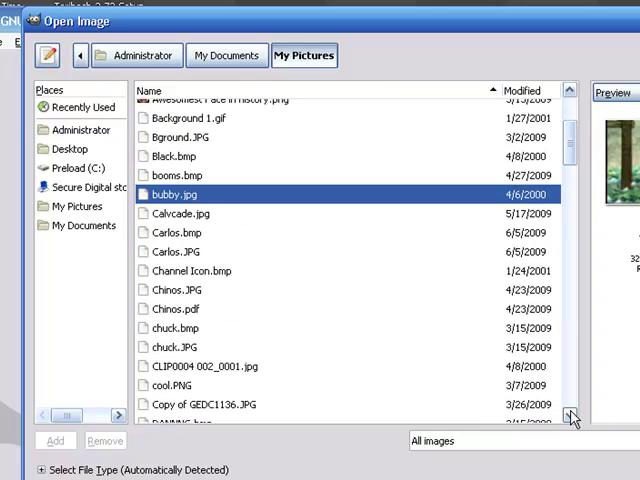
# Step: Choose chuck.bmp, the martial-arts photo, and load it into GIMP
pyautogui.click(176, 308)
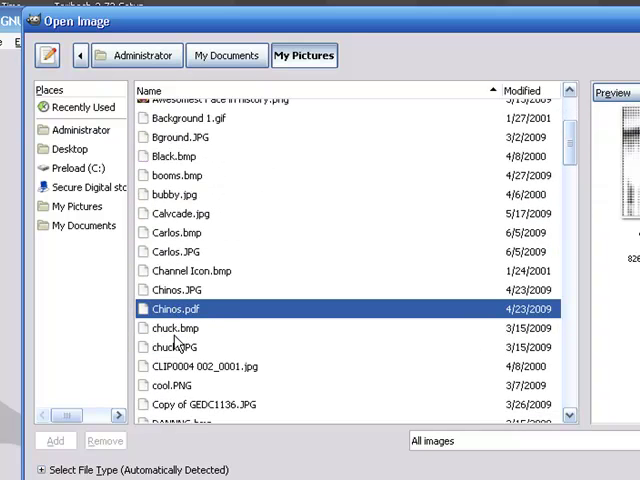
pyautogui.click(176, 328)
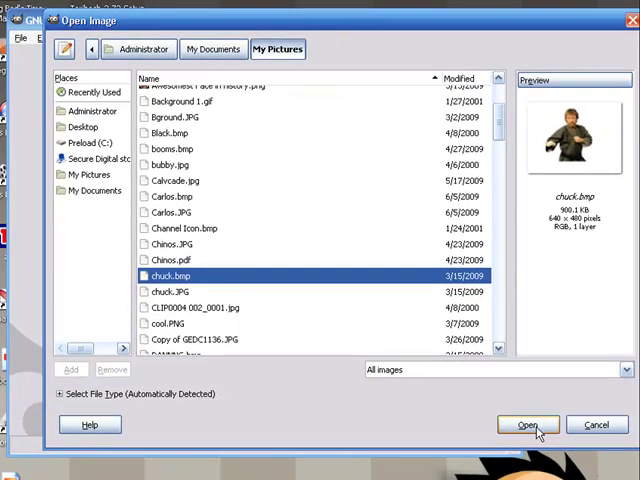
pyautogui.click(528, 424)
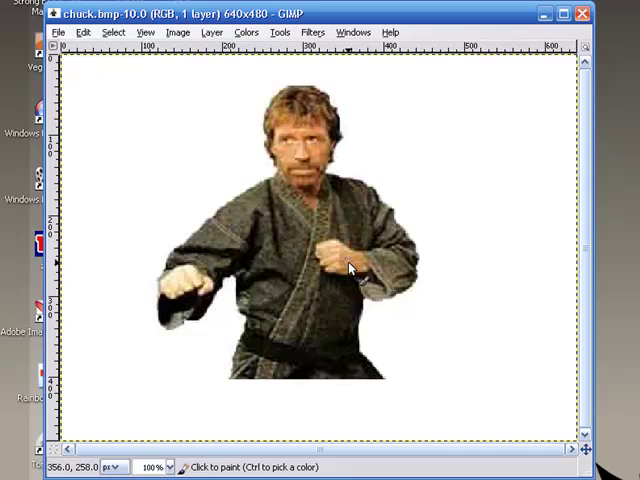
pyautogui.moveTo(340, 280)
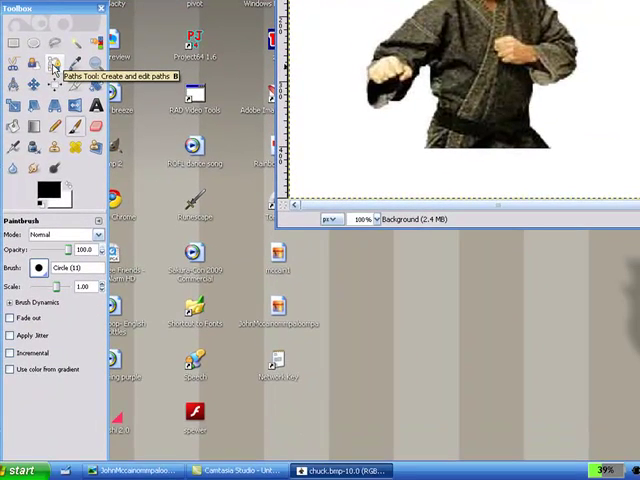
# Step: With the Paths tool, place the first anchor on the edge of the man's face
pyautogui.click(56, 64)
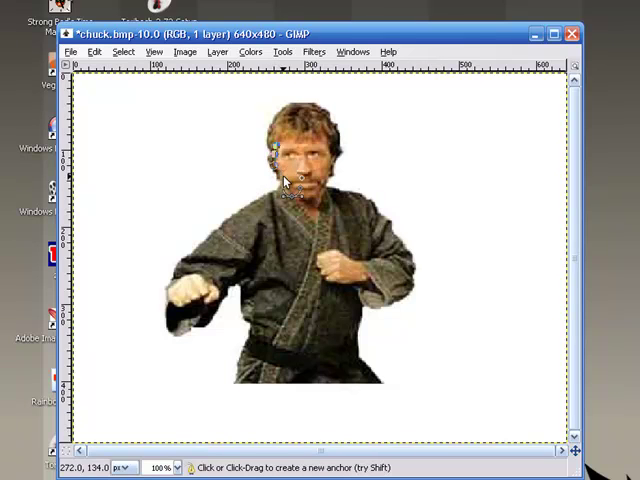
pyautogui.click(288, 196)
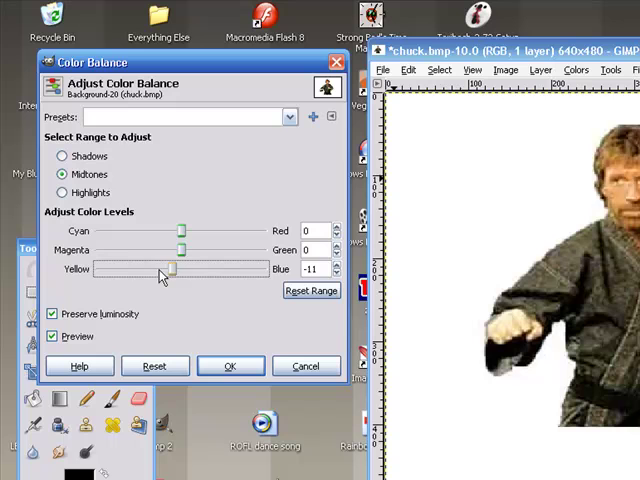
# Step: Shift the face's midtones toward red and away from green and blue for an orange tint, and confirm
pyautogui.moveTo(176, 268); pyautogui.dragTo(112, 268)
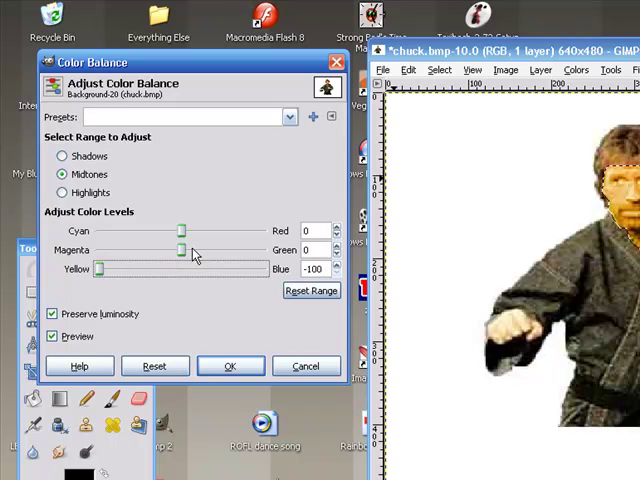
pyautogui.moveTo(180, 250); pyautogui.dragTo(128, 250)
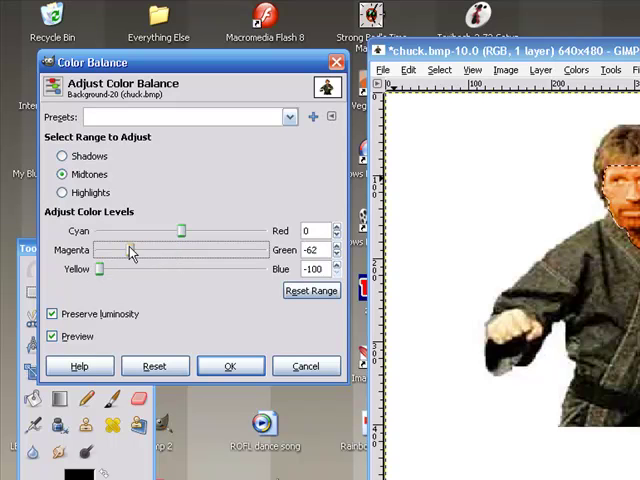
pyautogui.moveTo(124, 250); pyautogui.dragTo(144, 250)
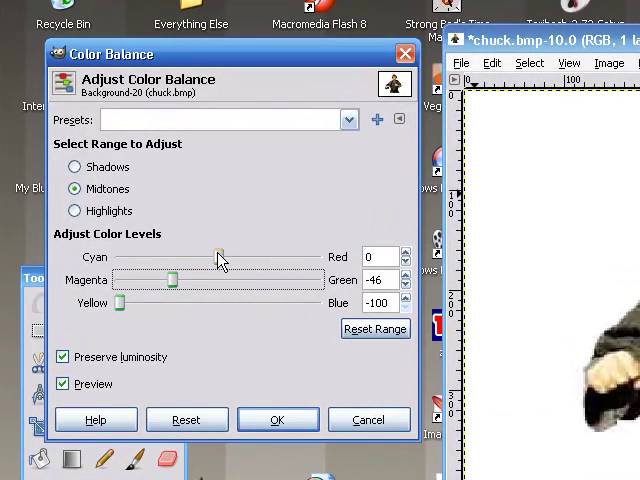
pyautogui.moveTo(218, 258); pyautogui.dragTo(248, 258)
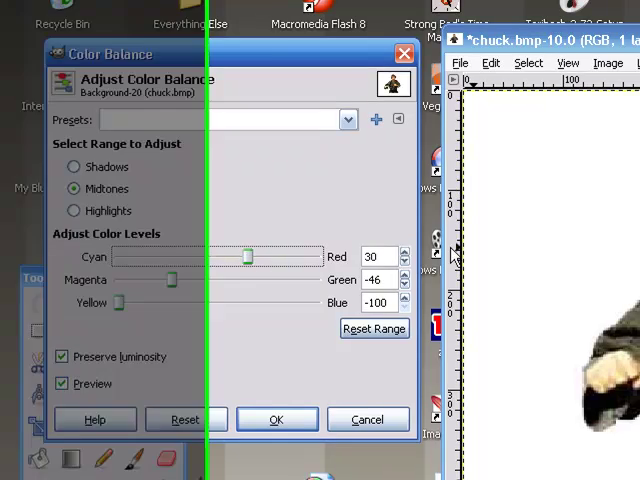
pyautogui.click(276, 420)
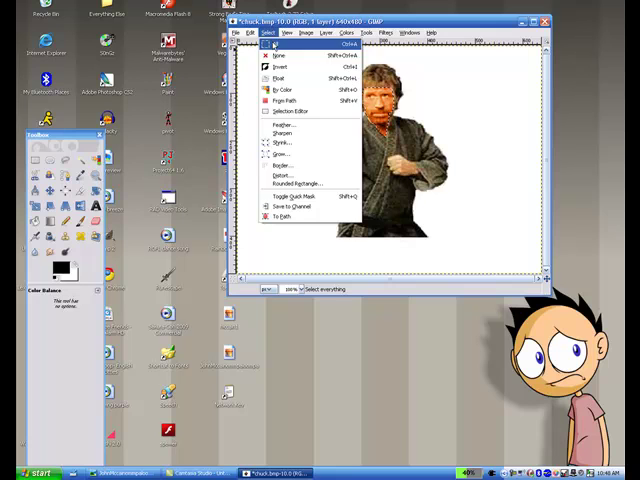
# Step: Clear the selection around the tinted face
pyautogui.click(278, 56)
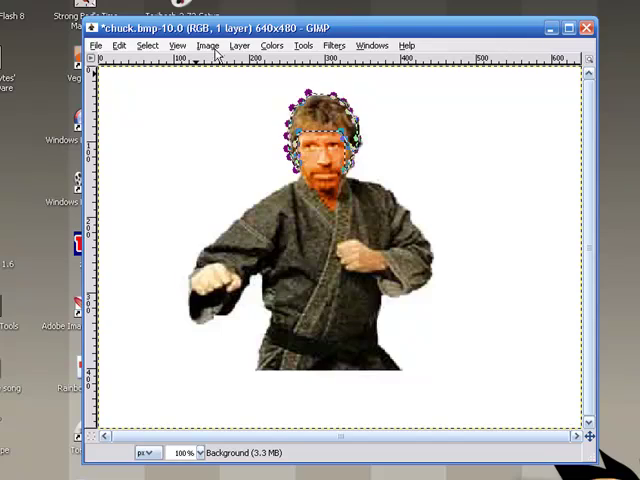
# Step: Tint the selected hair bright green with Color Balance, then clear the selection
pyautogui.click(564, 72)
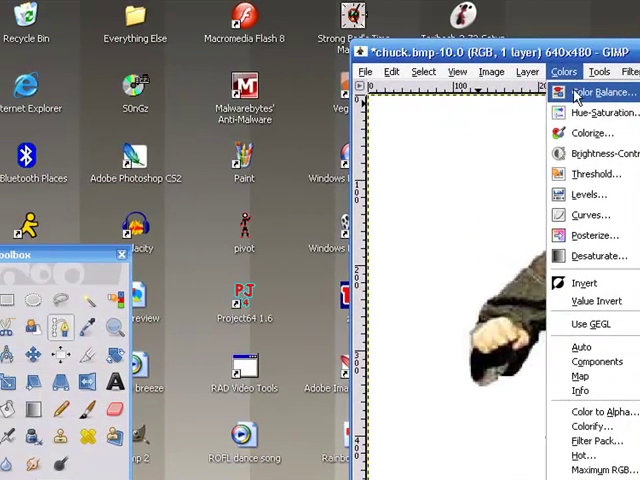
pyautogui.click(596, 92)
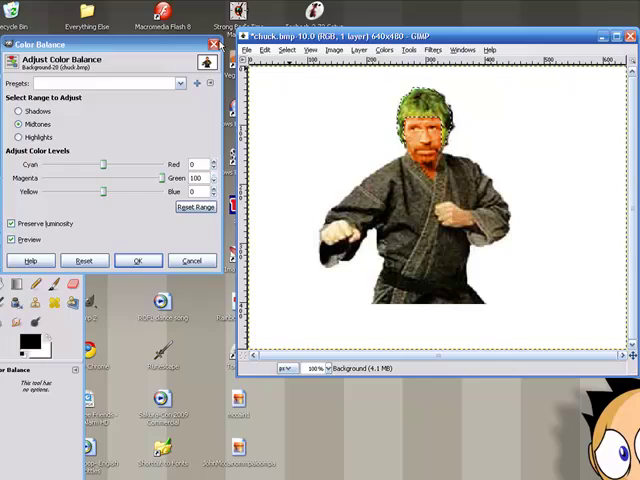
pyautogui.click(138, 260)
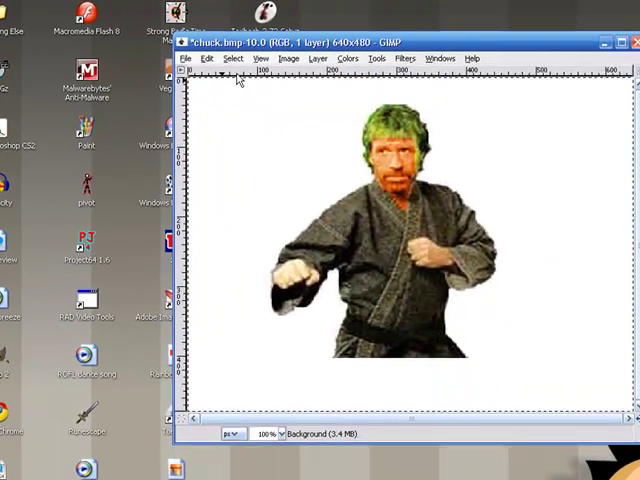
pyautogui.click(228, 56)
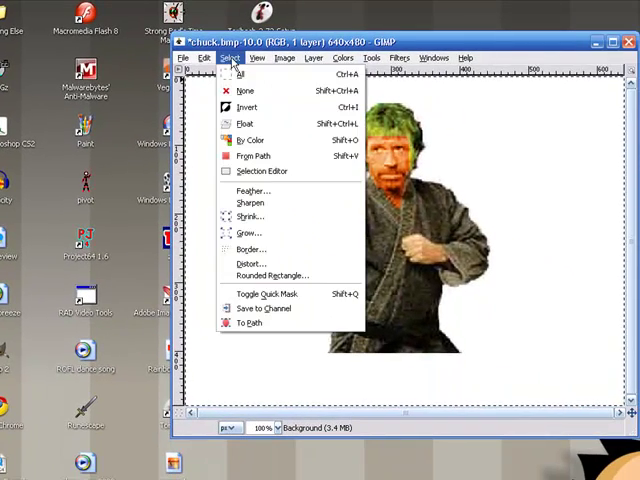
pyautogui.click(244, 92)
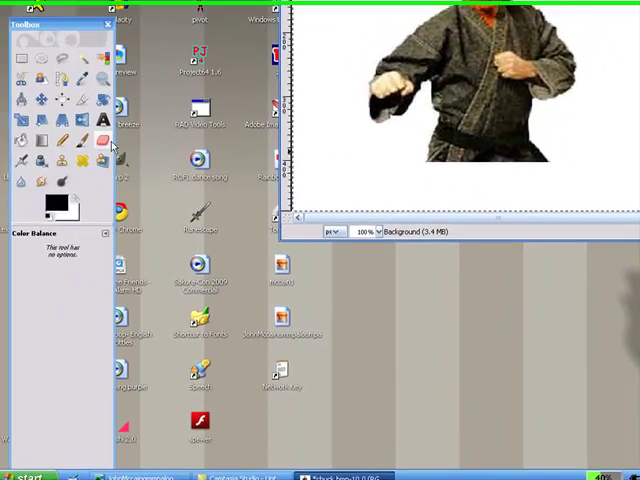
# Step: Erase over the eyebrows with a smaller Eraser brush to whiten them, then close the photo
pyautogui.click(98, 132)
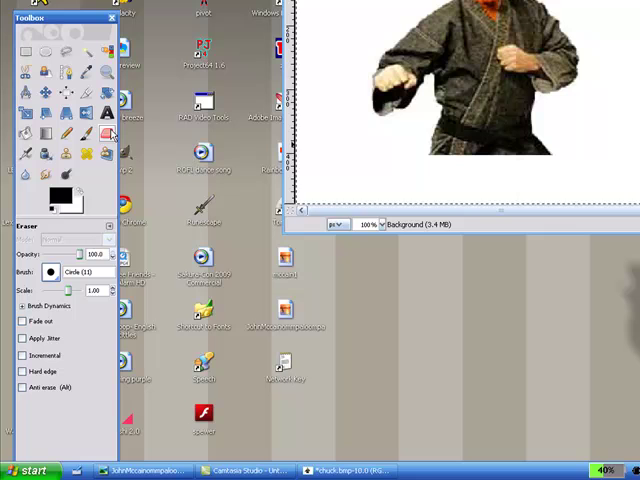
pyautogui.moveTo(78, 290); pyautogui.dragTo(64, 290)
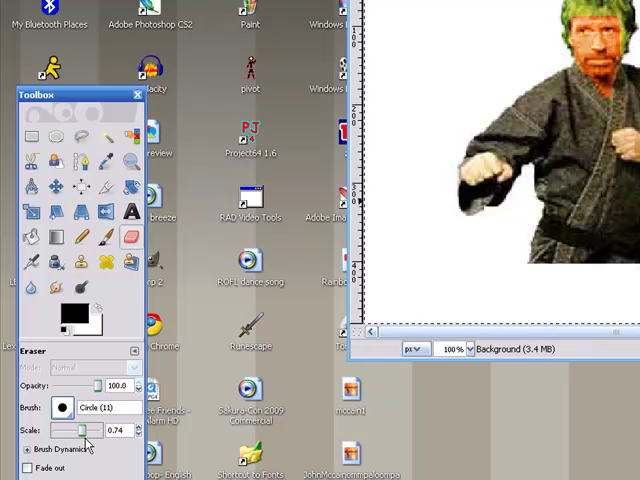
pyautogui.moveTo(96, 430); pyautogui.dragTo(82, 430)
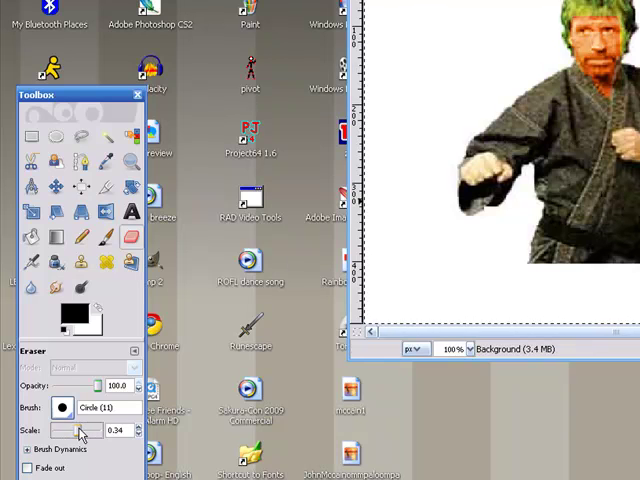
pyautogui.moveTo(568, 48)
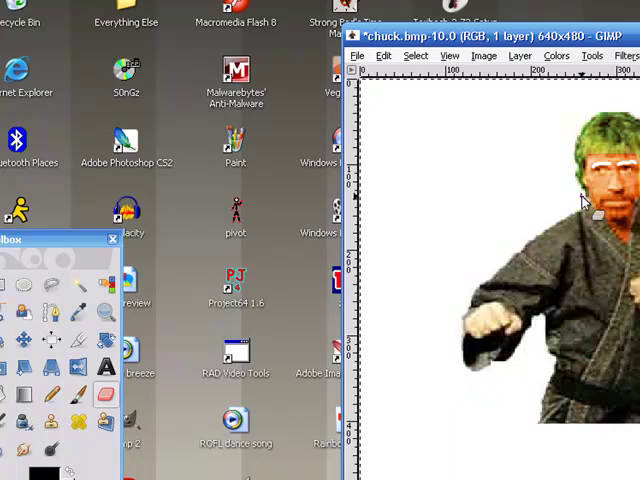
pyautogui.moveTo(588, 200)
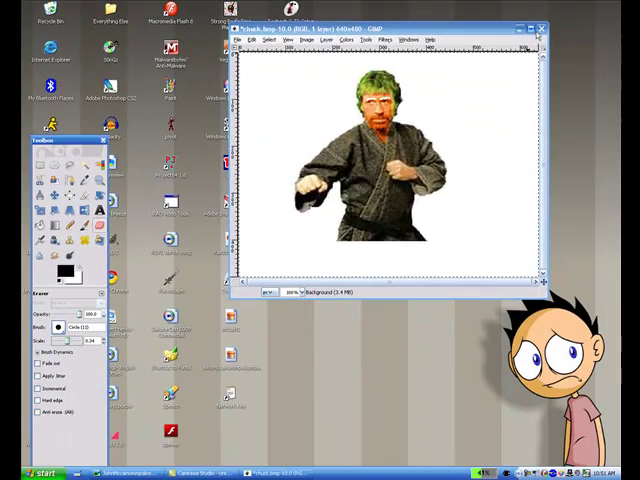
pyautogui.click(538, 28)
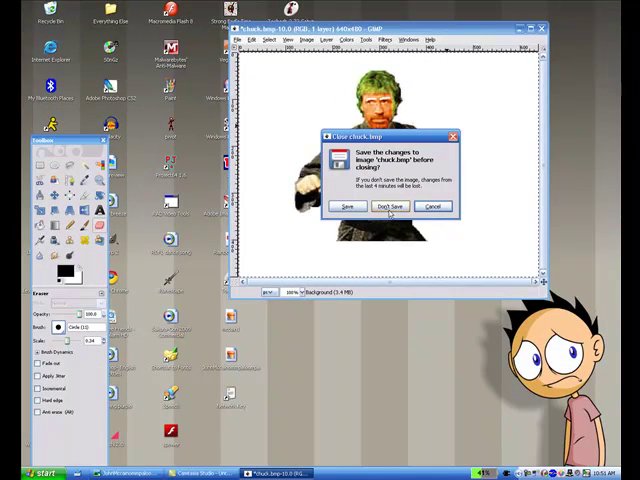